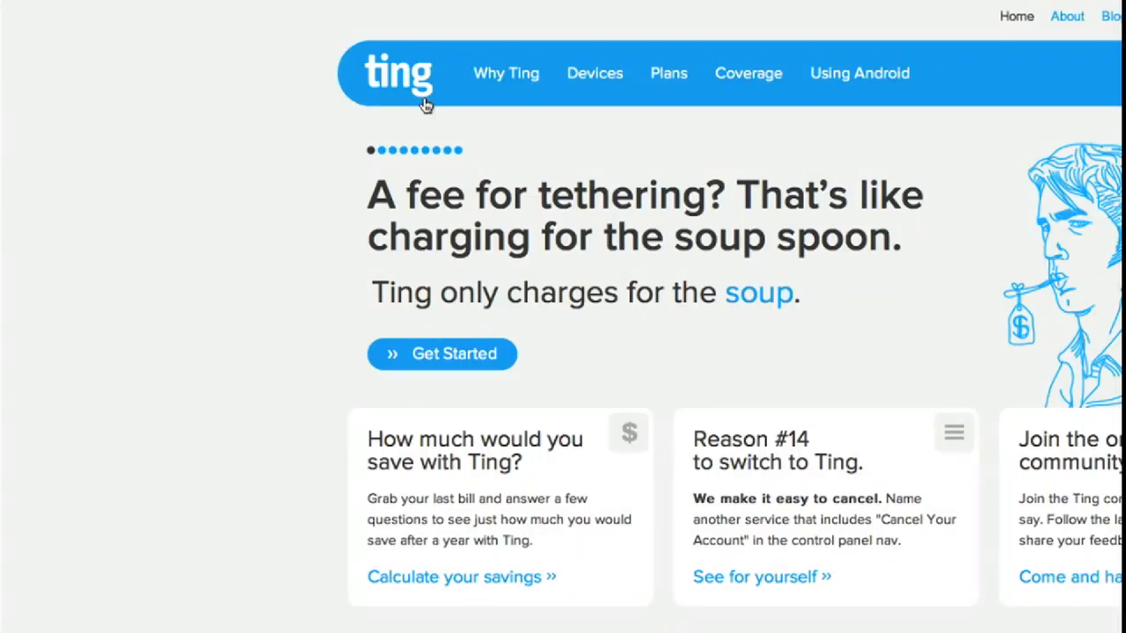
View the Ting account's minutes and text usage bars down the account page.
{"action": "left_click", "coordinate": [794, 73]}
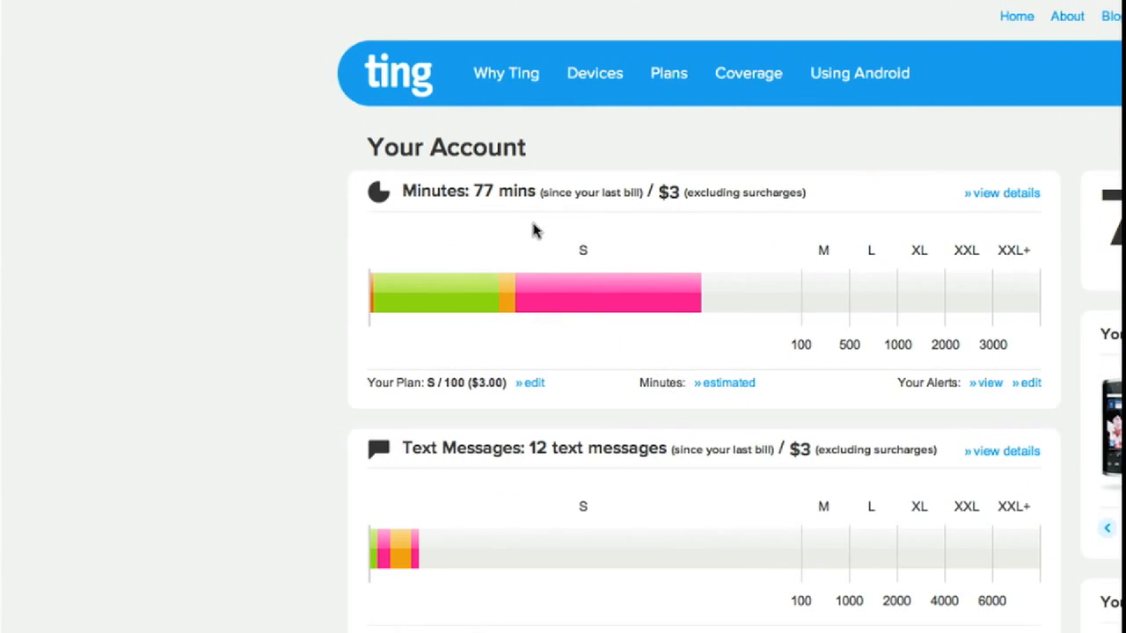
{"action": "scroll", "scroll_direction": "down", "scroll_amount": 3}
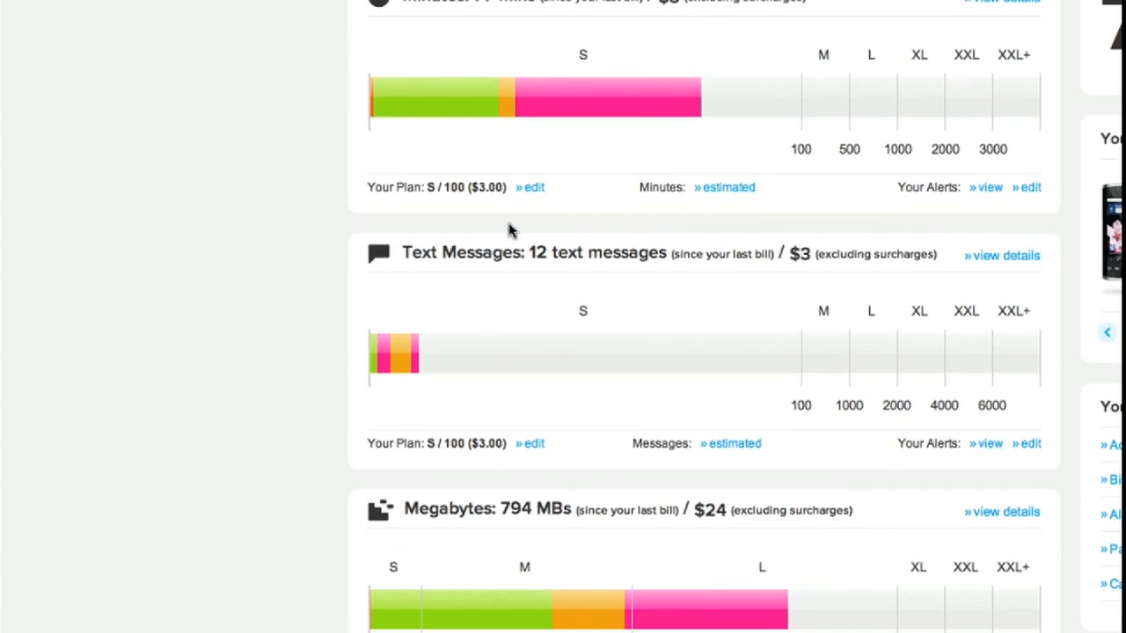
{"action": "scroll", "scroll_direction": "down", "scroll_amount": 3}
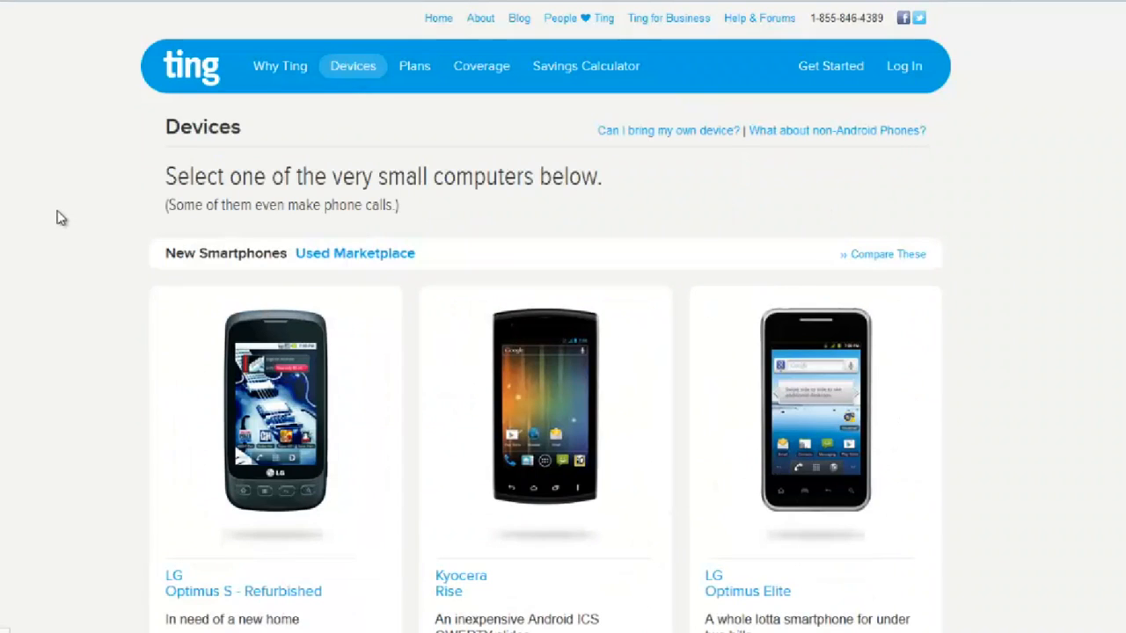
{"action": "scroll", "scroll_direction": "down", "scroll_amount": 3}
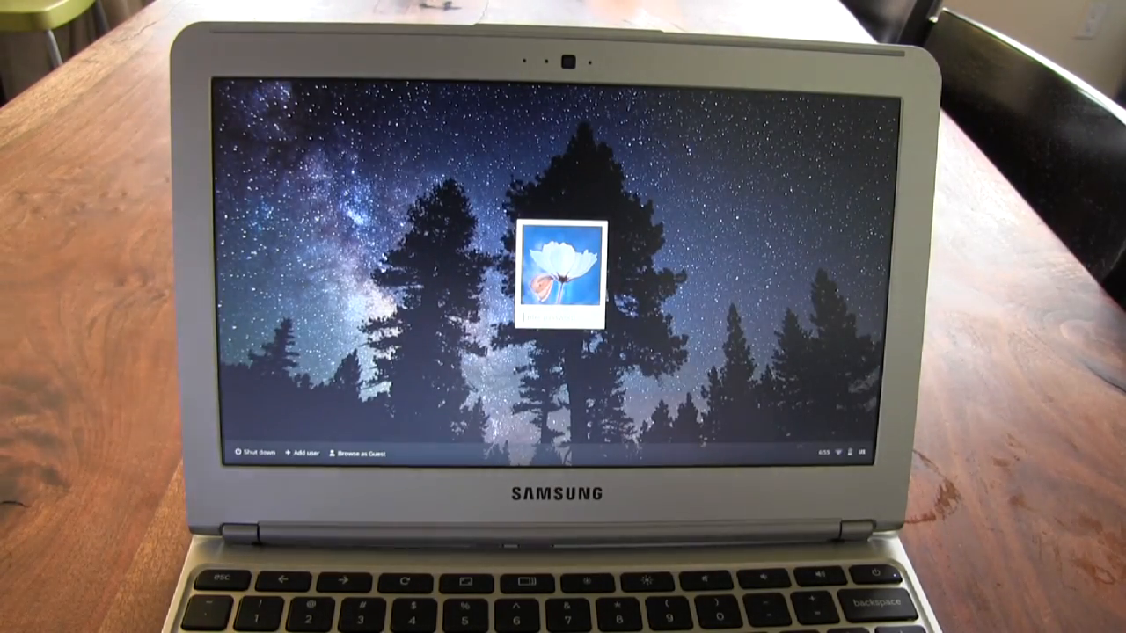
{"action": "mouse_move", "coordinate": [349, 436]}
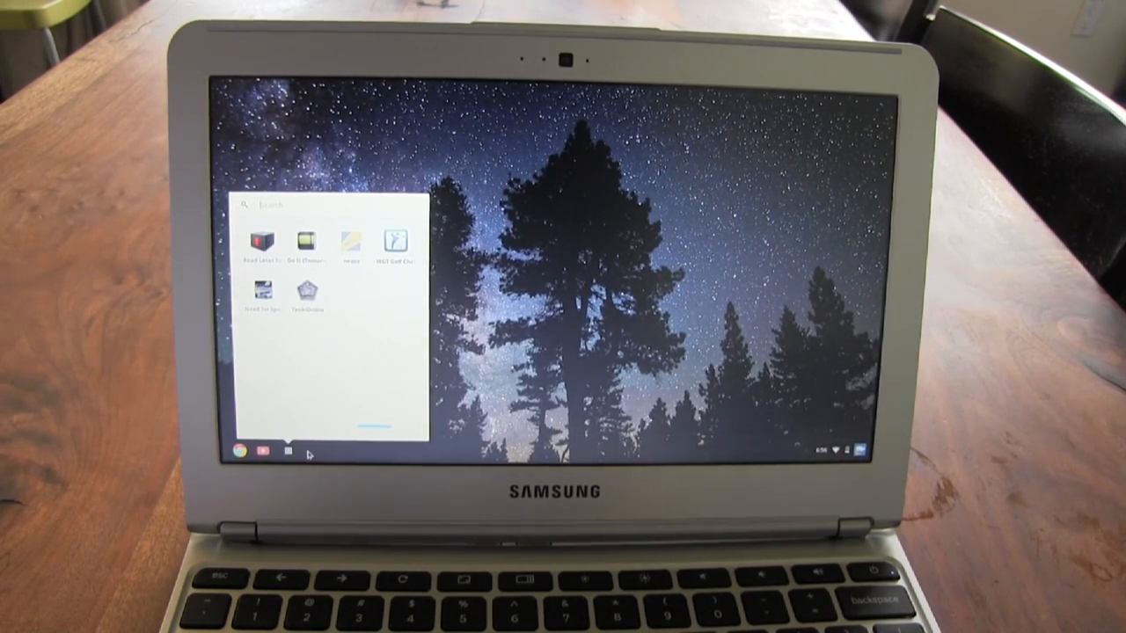
{"action": "mouse_move", "coordinate": [369, 362]}
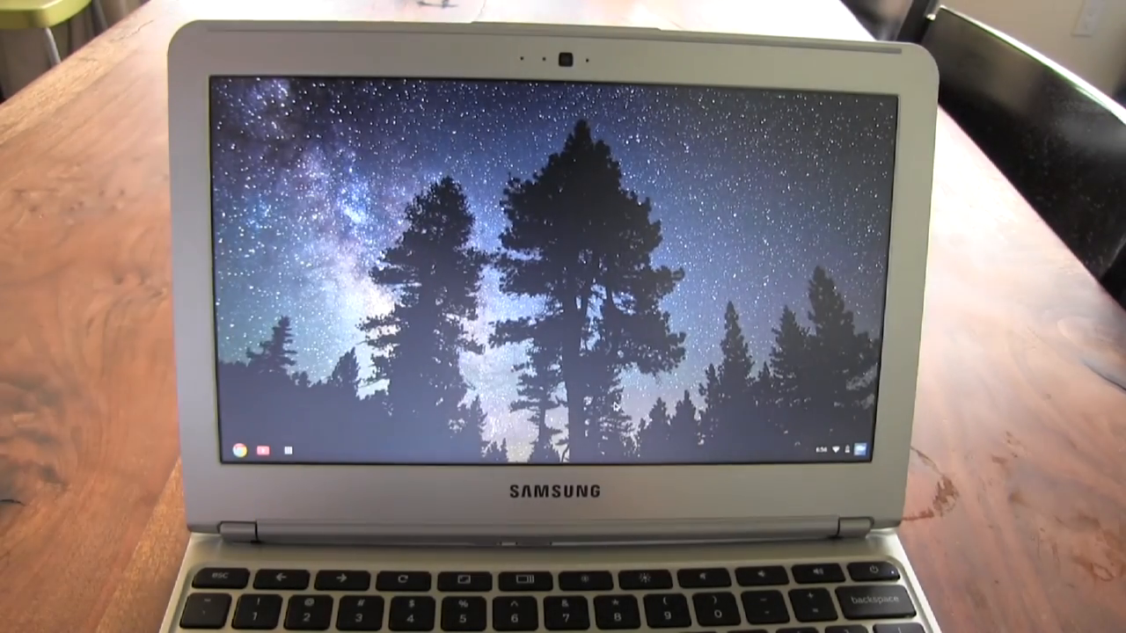
Show the system status menu from the shelf's bottom-right status area.
{"action": "left_click", "coordinate": [830, 446]}
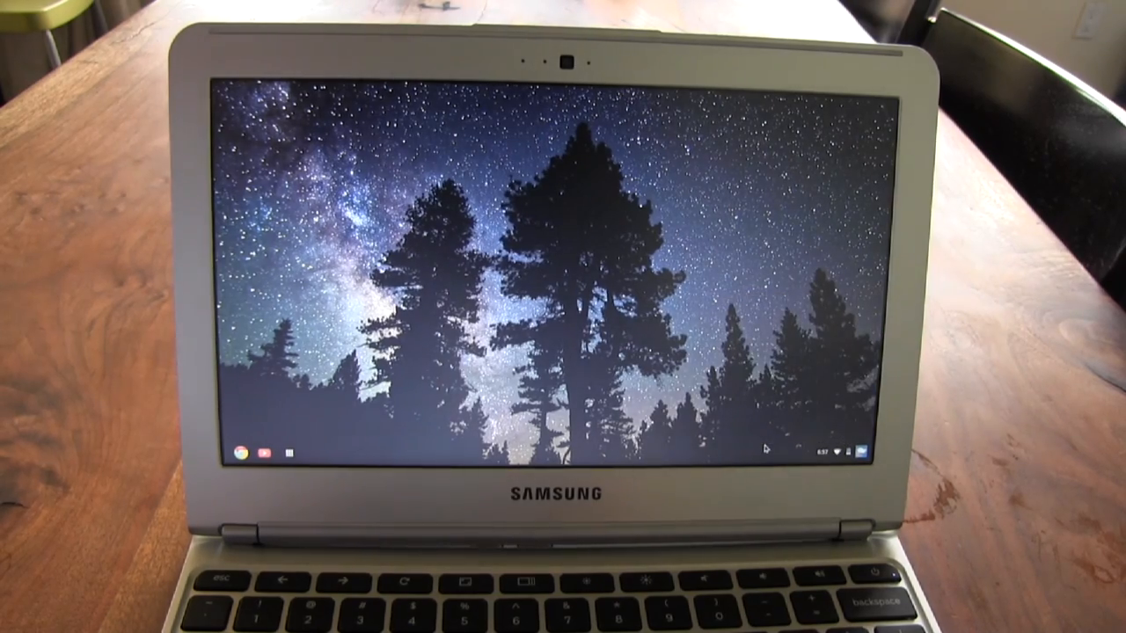
{"action": "left_click", "coordinate": [853, 450]}
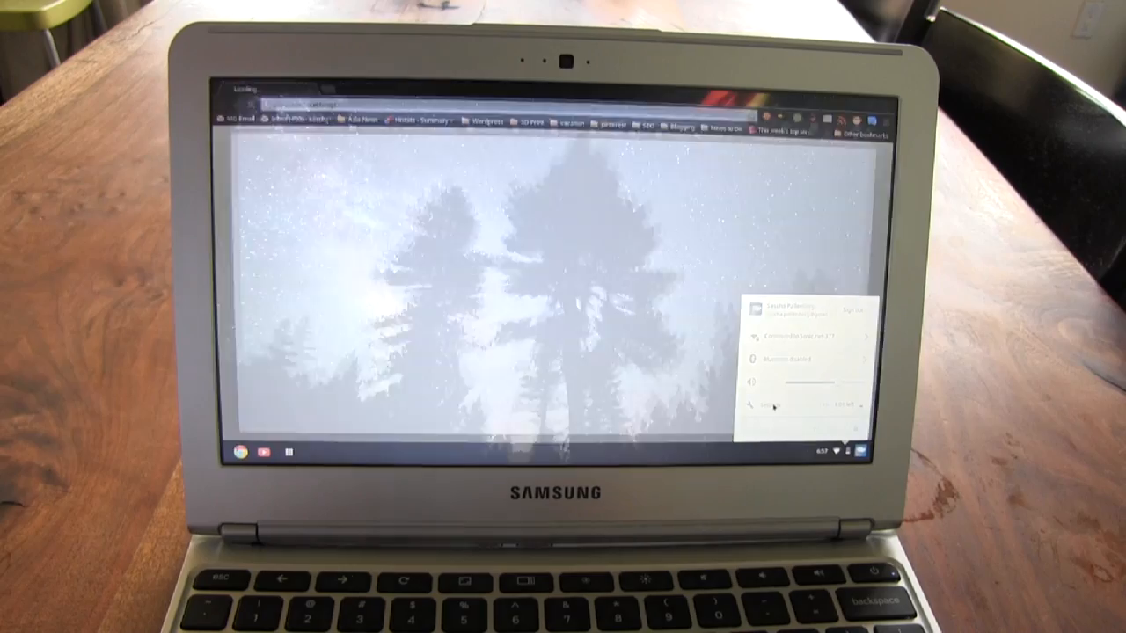
Go from the status menu to the chrome://settings page.
{"action": "left_click", "coordinate": [765, 404]}
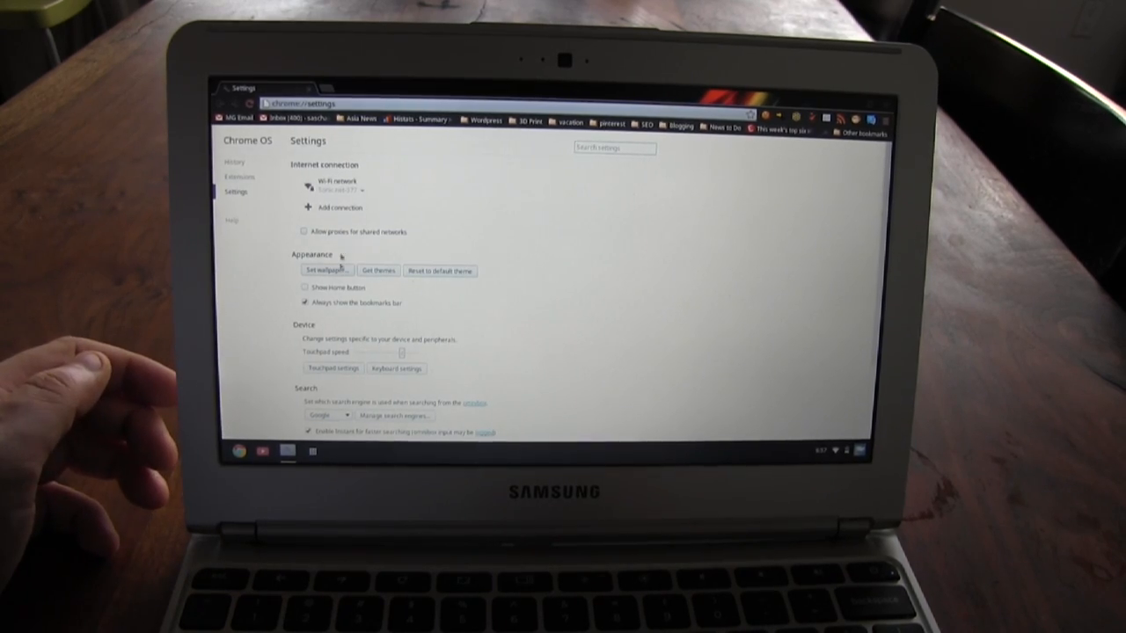
{"action": "left_click", "coordinate": [327, 271]}
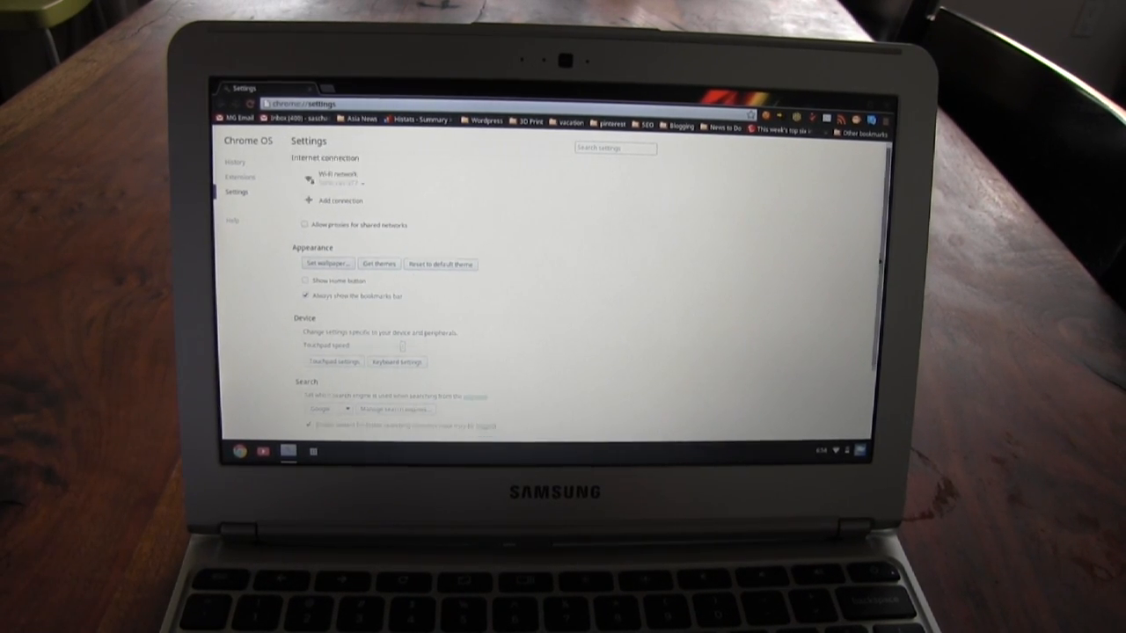
Move down the Settings page past Device and Search to Users, Date and time, Privacy.
{"action": "scroll", "scroll_direction": "down", "scroll_amount": 3}
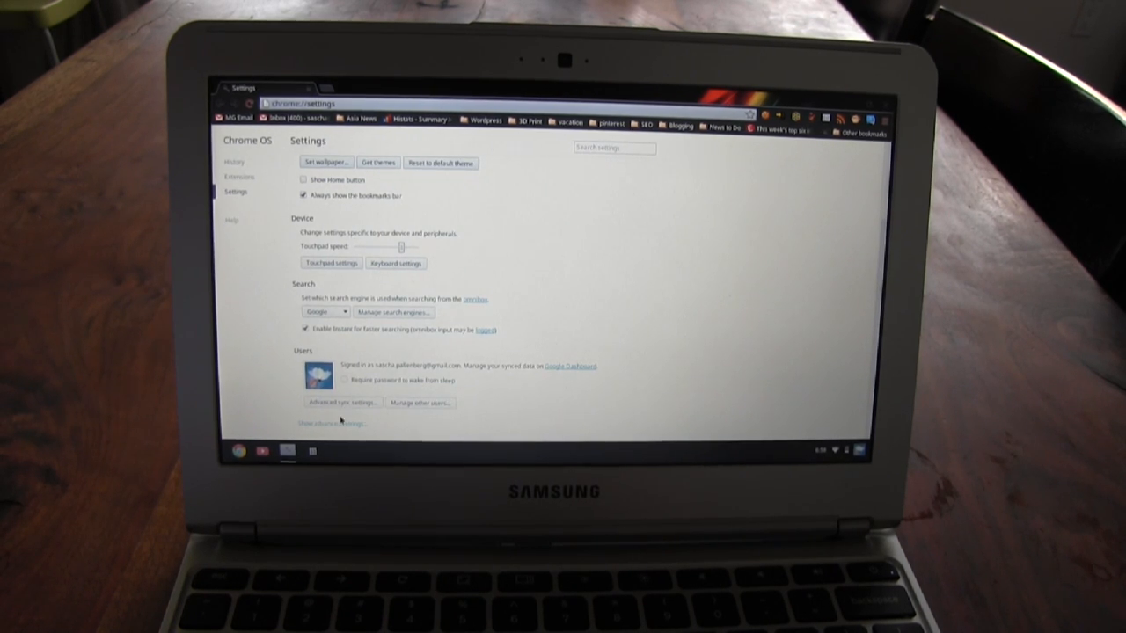
{"action": "scroll", "scroll_direction": "down", "scroll_amount": 3}
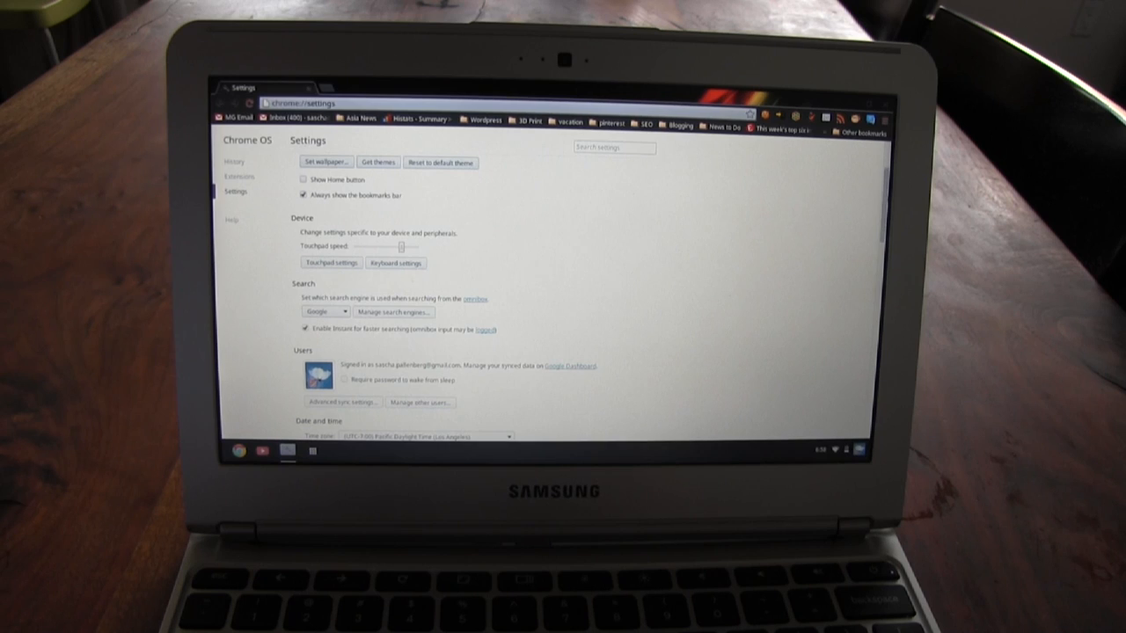
{"action": "scroll", "scroll_direction": "down", "scroll_amount": 3}
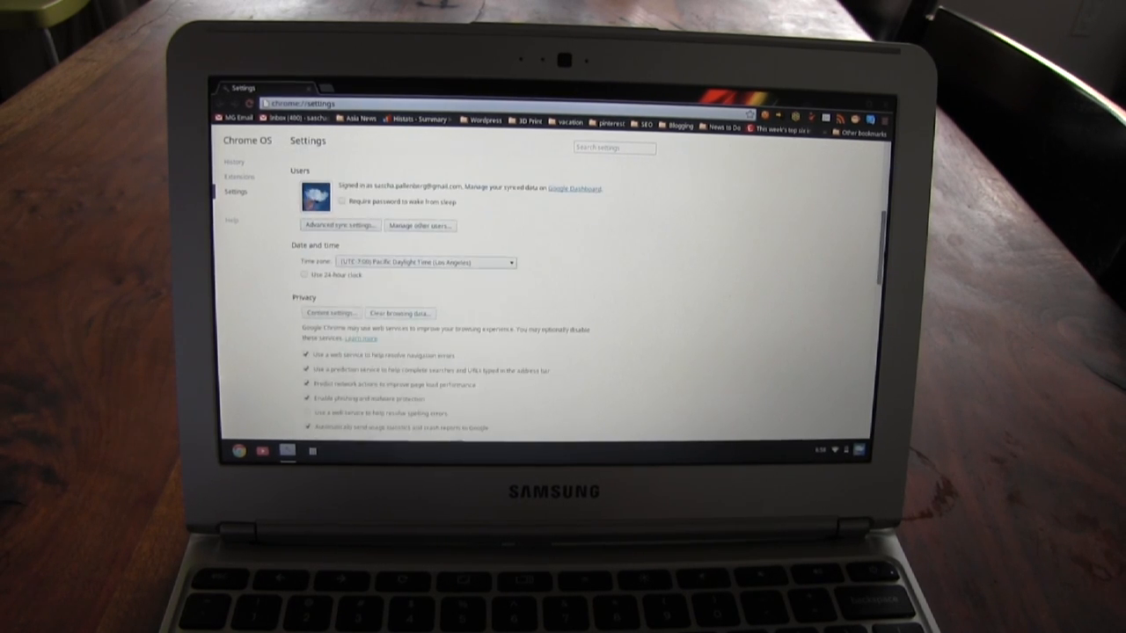
{"action": "scroll", "scroll_direction": "down", "scroll_amount": 3}
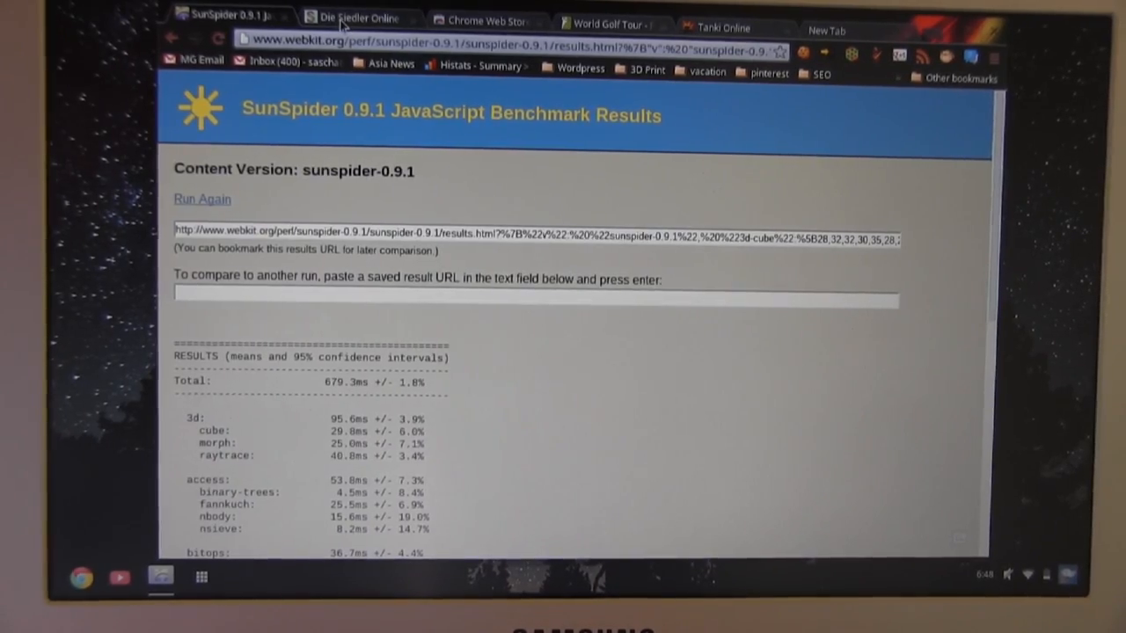
Leave the 679.3 ms SunSpider result for the Die Siedler Online game tab.
{"action": "left_click", "coordinate": [360, 17]}
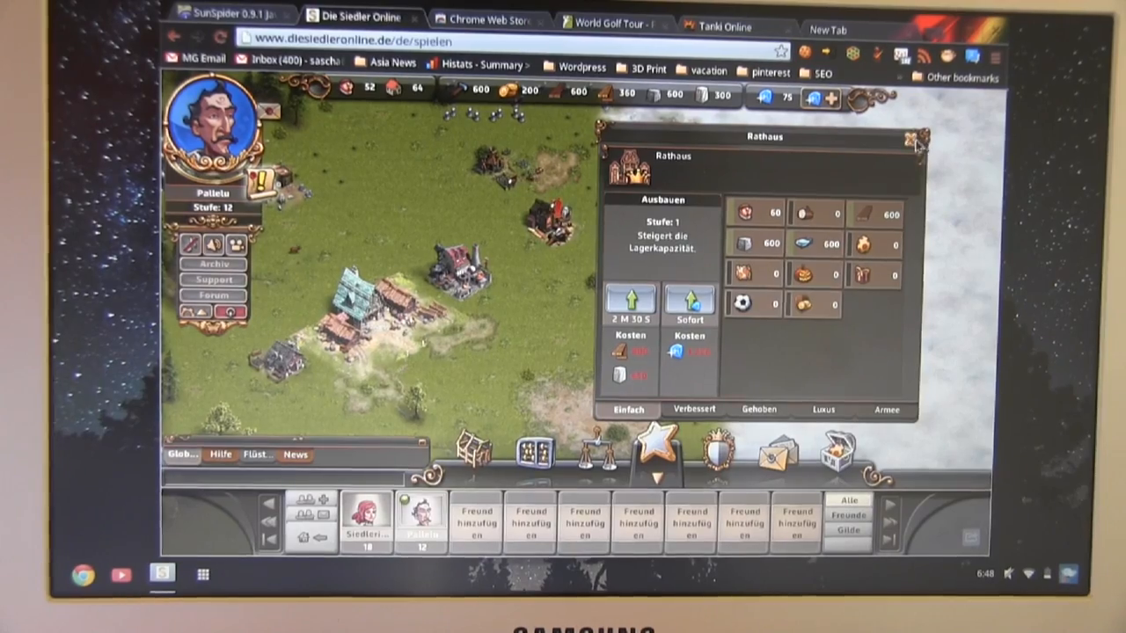
Leave the Rathaus upgrade window for the World Golf Tour tab.
{"action": "left_click", "coordinate": [914, 137]}
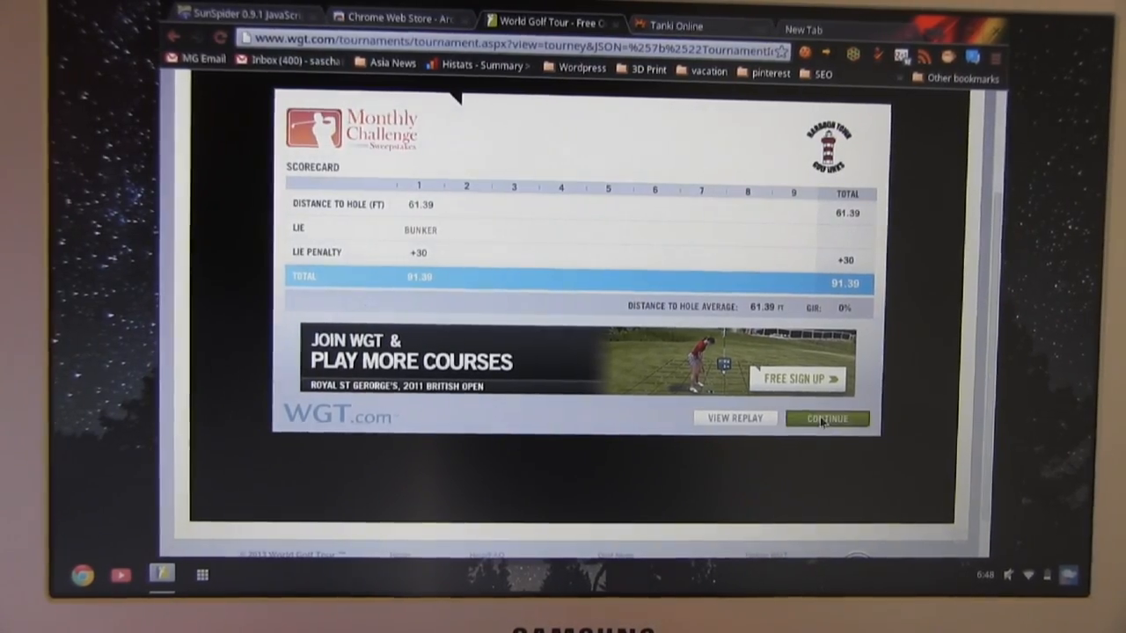
Continue past the scorecard to hole 5 and take the sand bunker shot.
{"action": "left_click", "coordinate": [825, 418]}
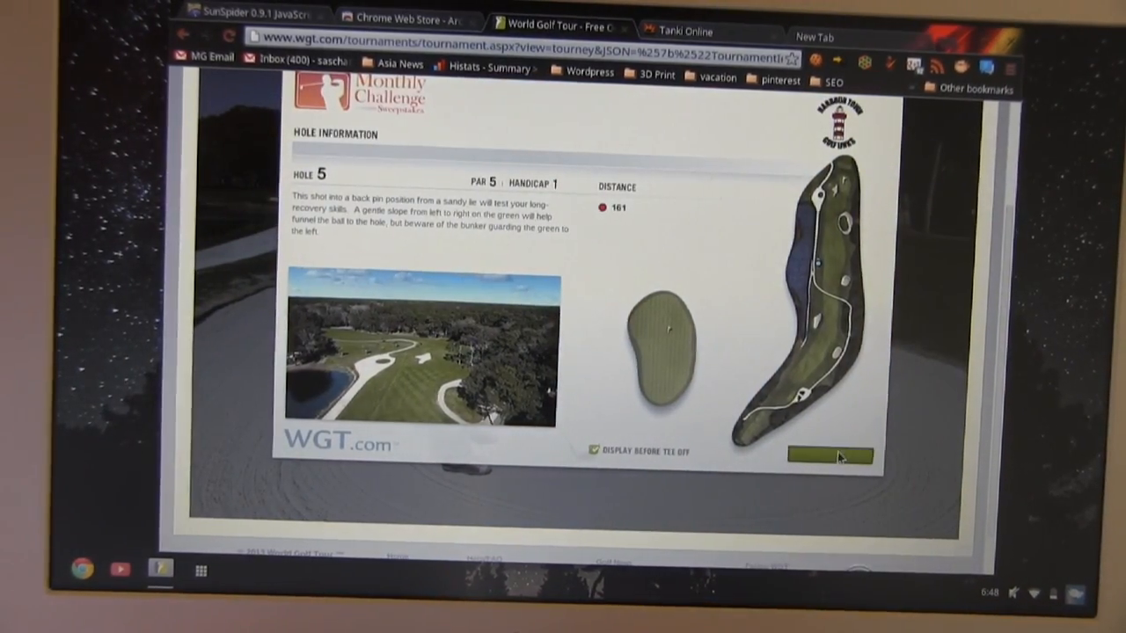
{"action": "left_click", "coordinate": [826, 456]}
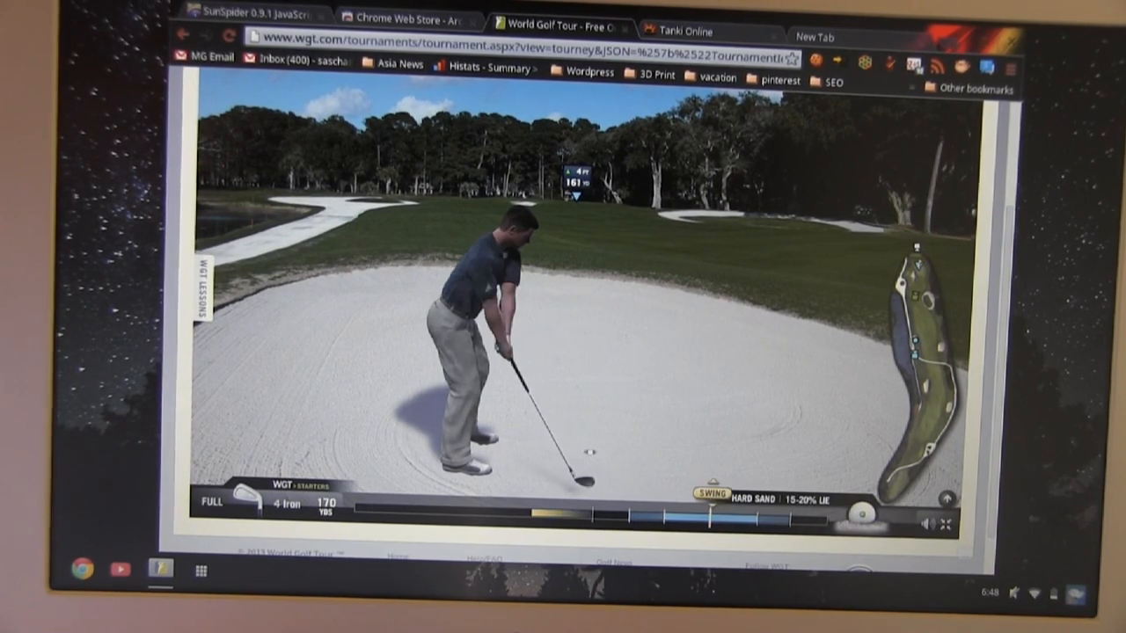
{"action": "left_click", "coordinate": [707, 500]}
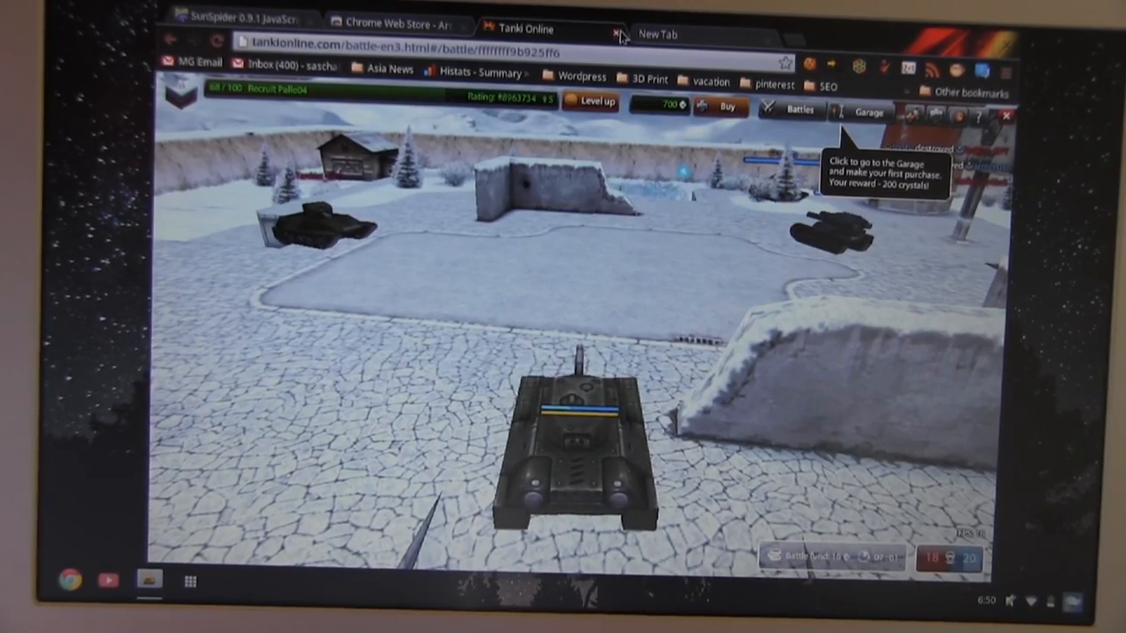
Load theverge.com from the address bar suggestion.
{"action": "left_click", "coordinate": [612, 28]}
{"action": "type", "text": "n"}
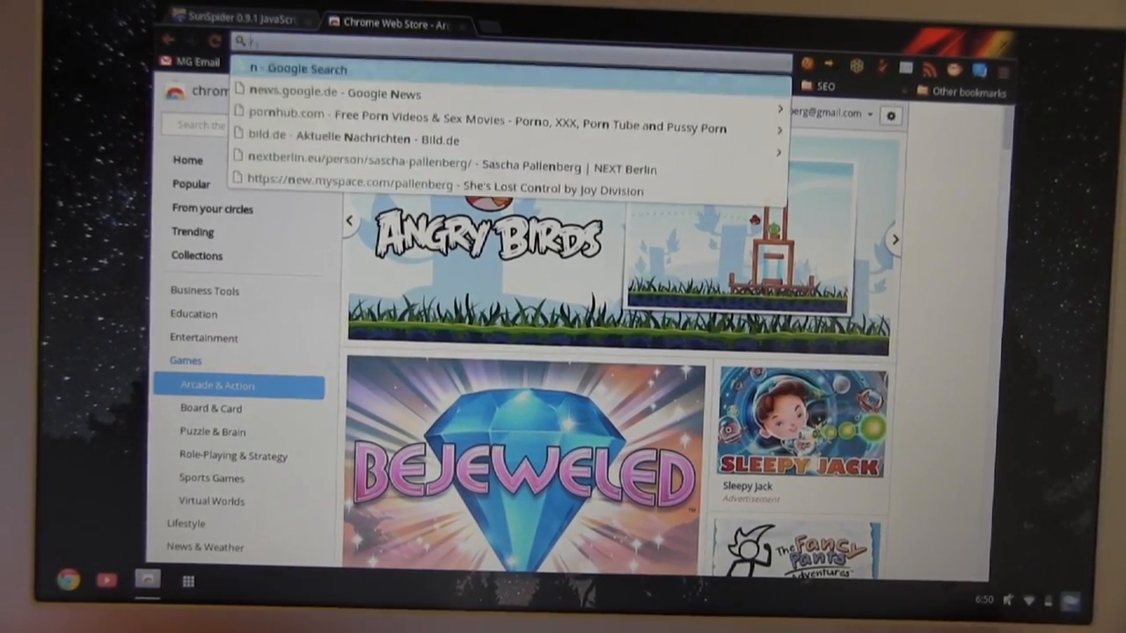
{"action": "type", "text": "theverge.com"}
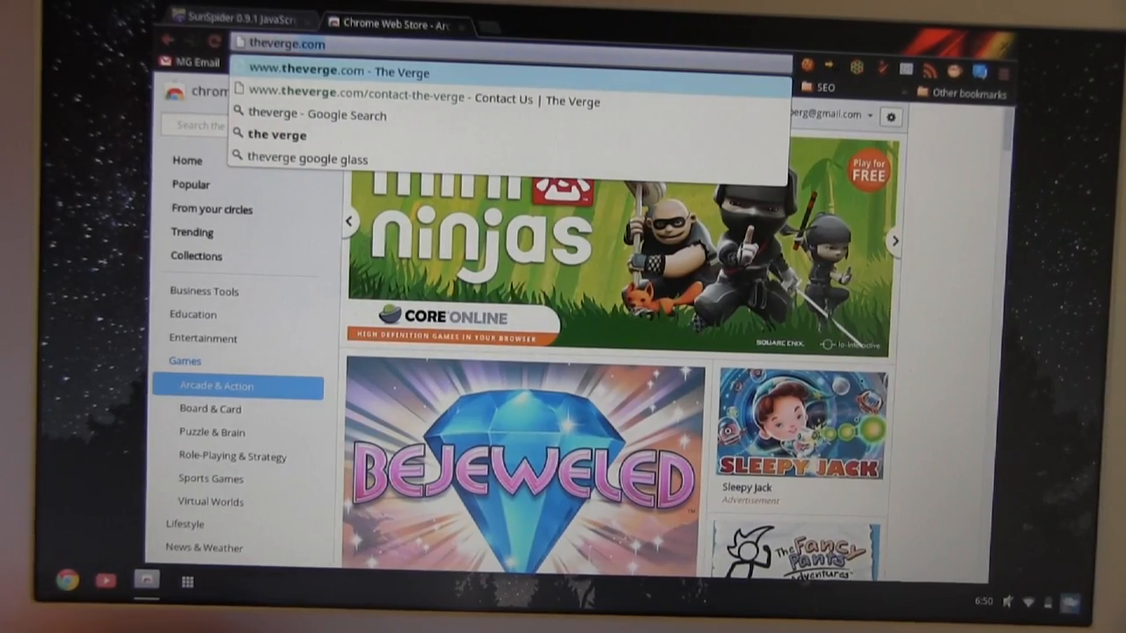
{"action": "left_click", "coordinate": [330, 70]}
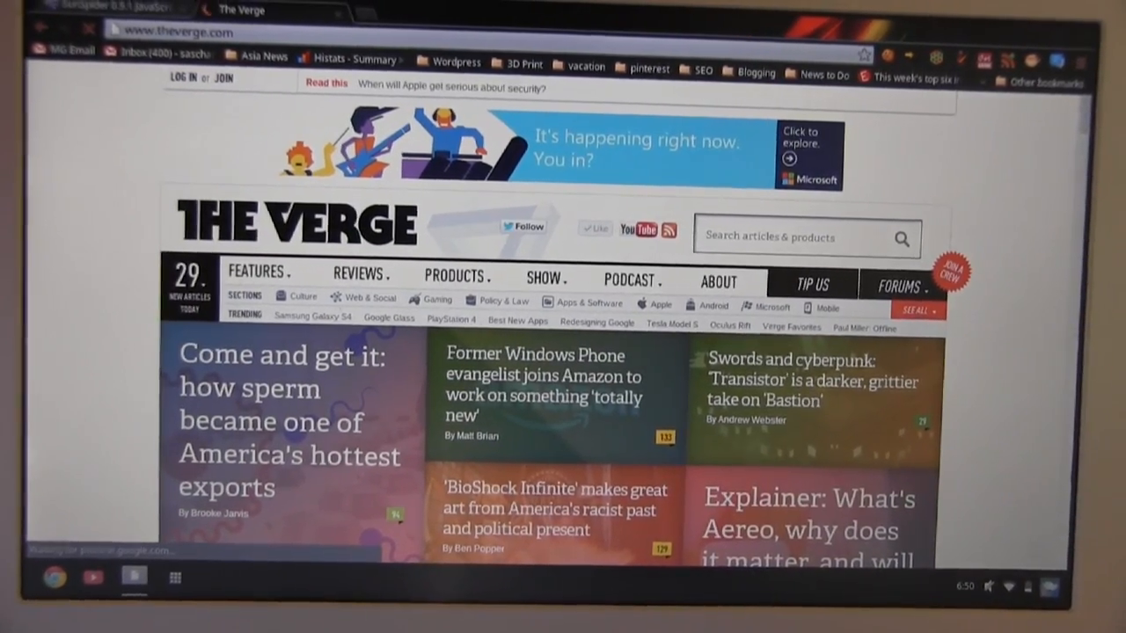
Read down the homepage rows to Quick Reads and the Trending Discussions list.
{"action": "scroll", "scroll_direction": "down", "scroll_amount": 3}
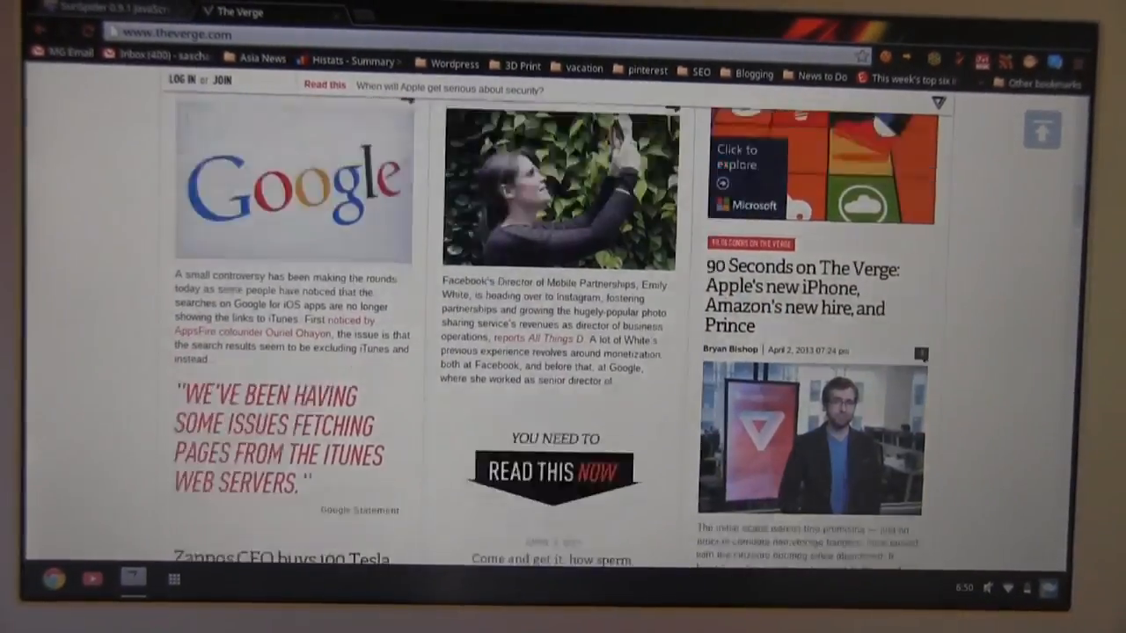
{"action": "scroll", "scroll_direction": "down", "scroll_amount": 3}
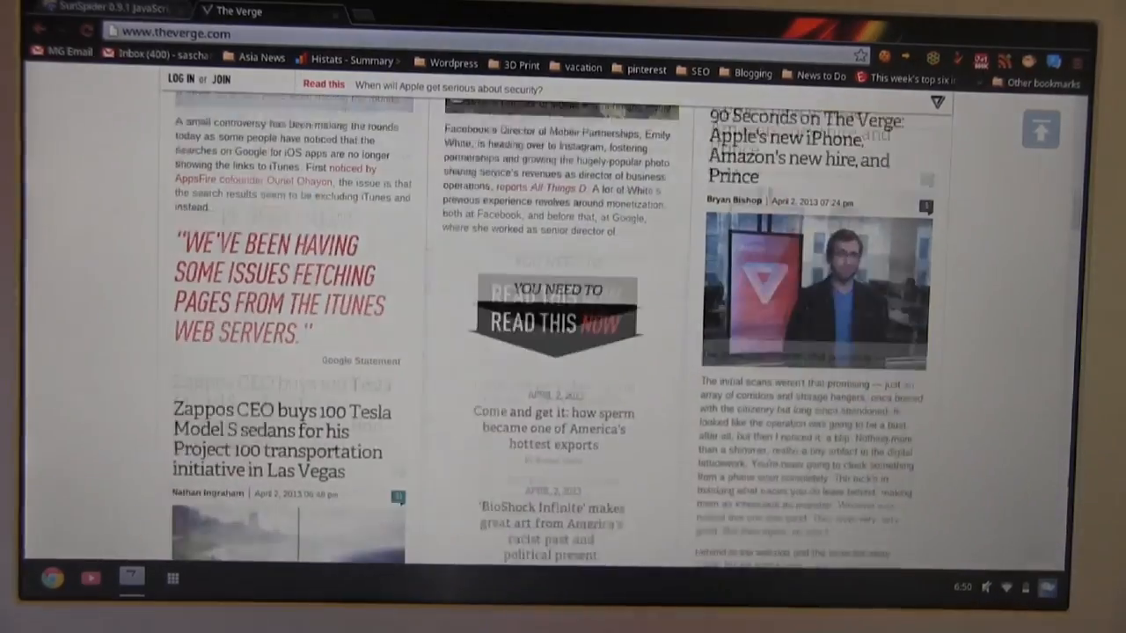
{"action": "scroll", "scroll_direction": "down", "scroll_amount": 3}
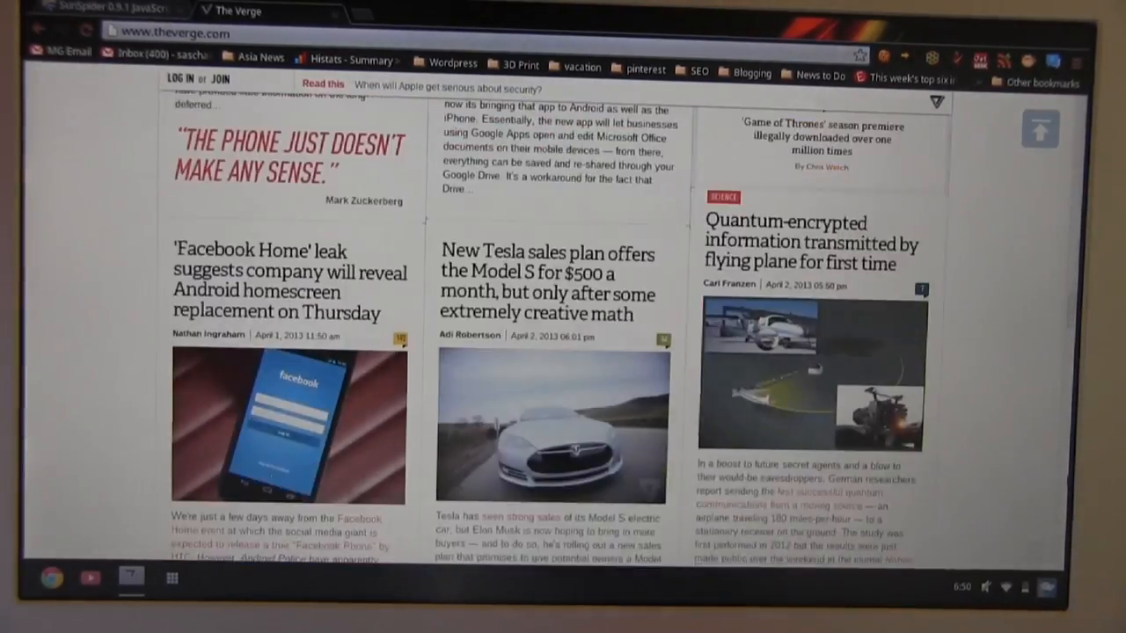
{"action": "scroll", "scroll_direction": "down", "scroll_amount": 3}
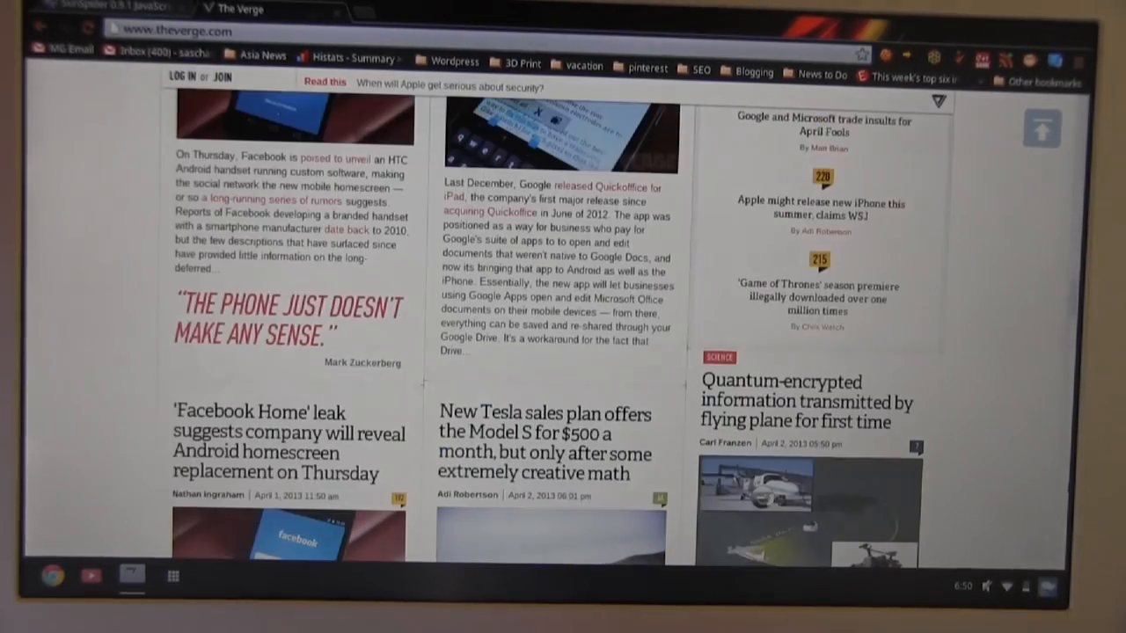
{"action": "scroll", "scroll_direction": "down", "scroll_amount": 3}
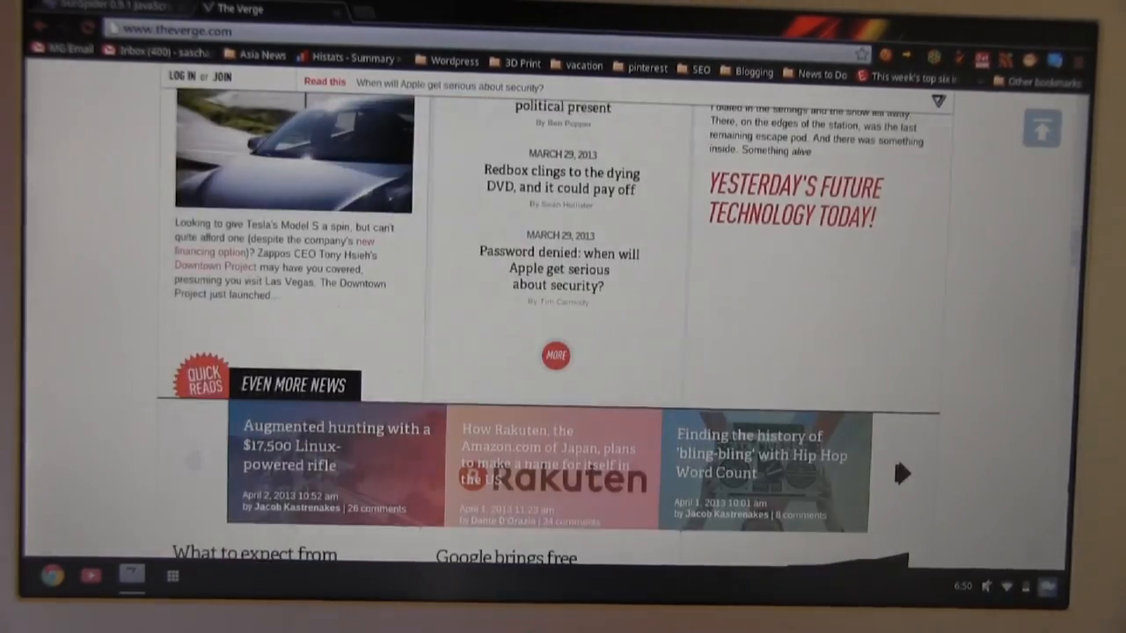
{"action": "scroll", "scroll_direction": "down", "scroll_amount": 3}
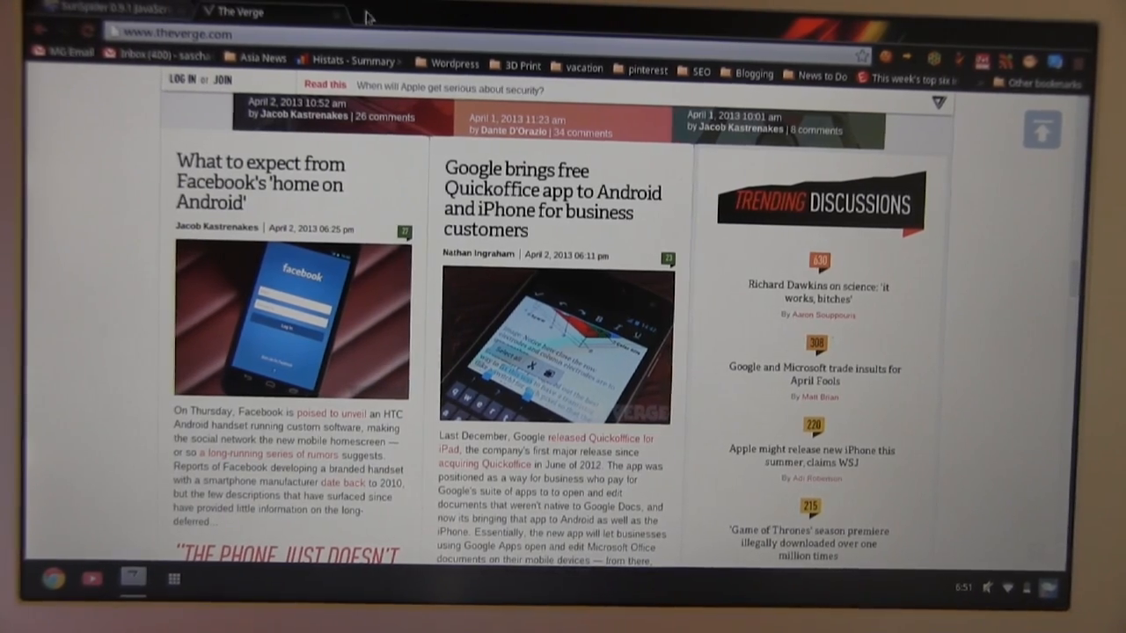
Go to youtube.com and search 'mini', choosing the minipcpro suggestion.
{"action": "type", "text": "youtube.com"}
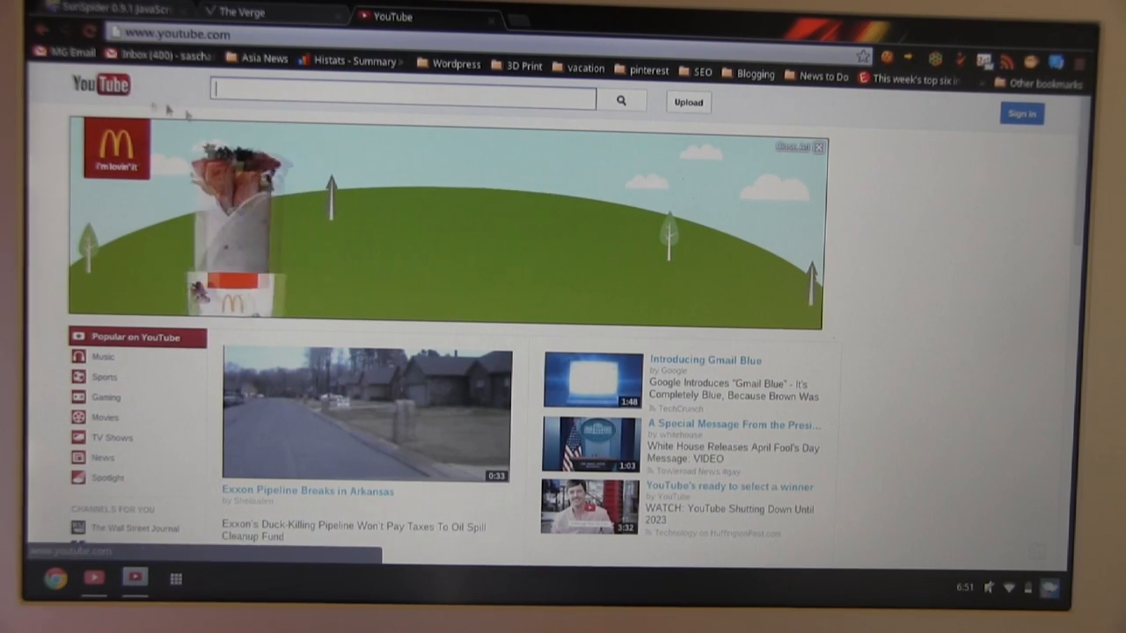
{"action": "type", "text": "minipc"}
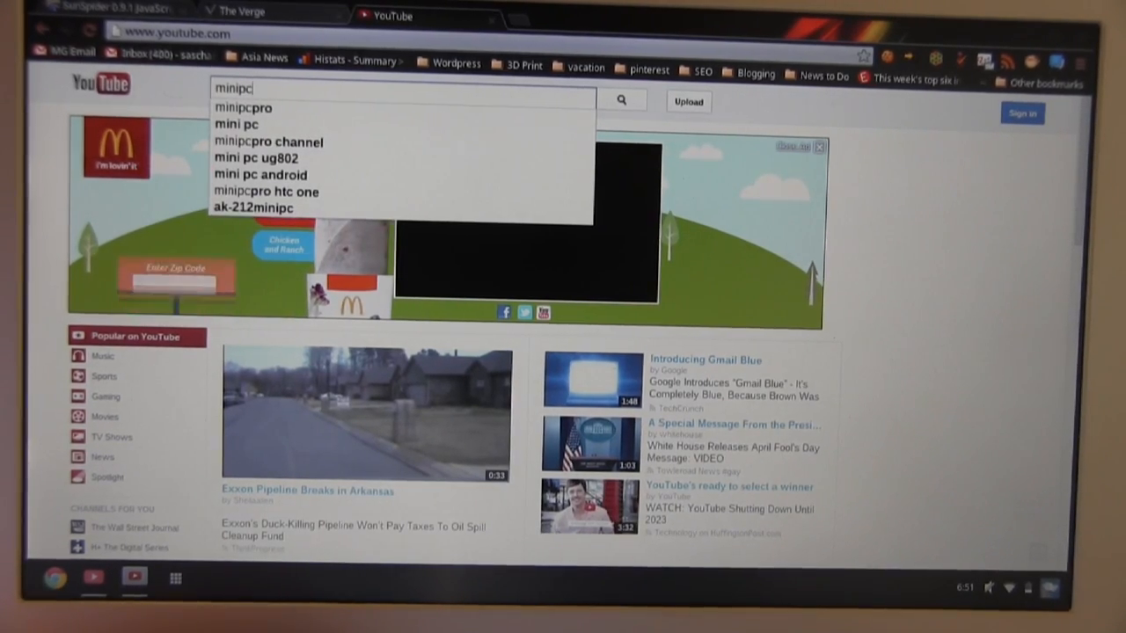
{"action": "left_click", "coordinate": [242, 107]}
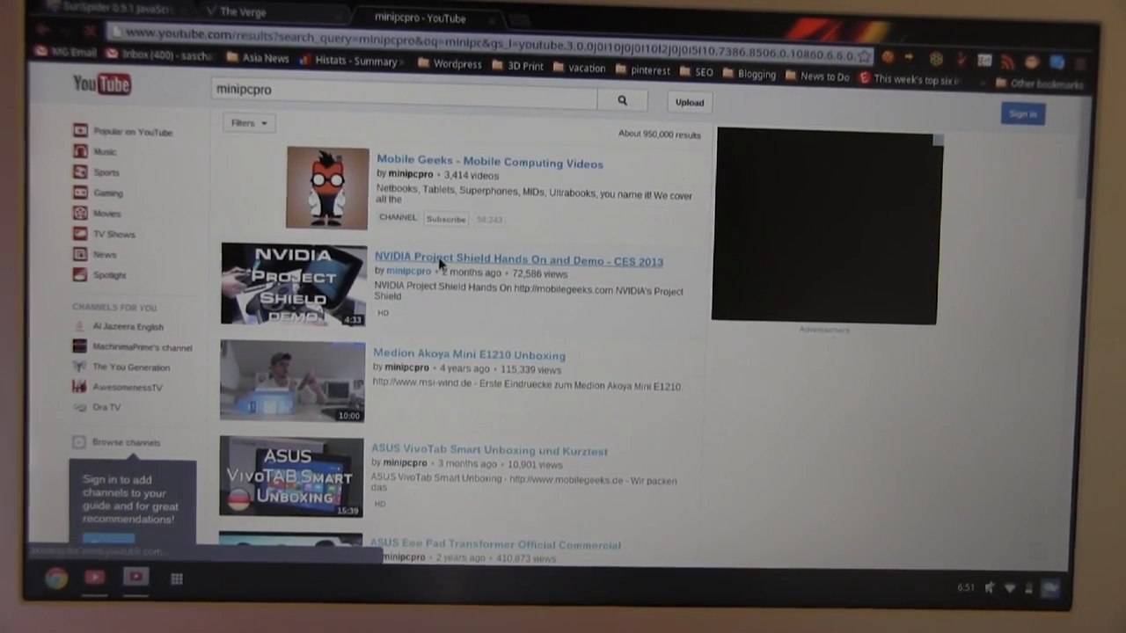
Play the NVIDIA Project Shield Hands On and Demo - CES 2013 video, briefly in full screen.
{"action": "left_click", "coordinate": [517, 260]}
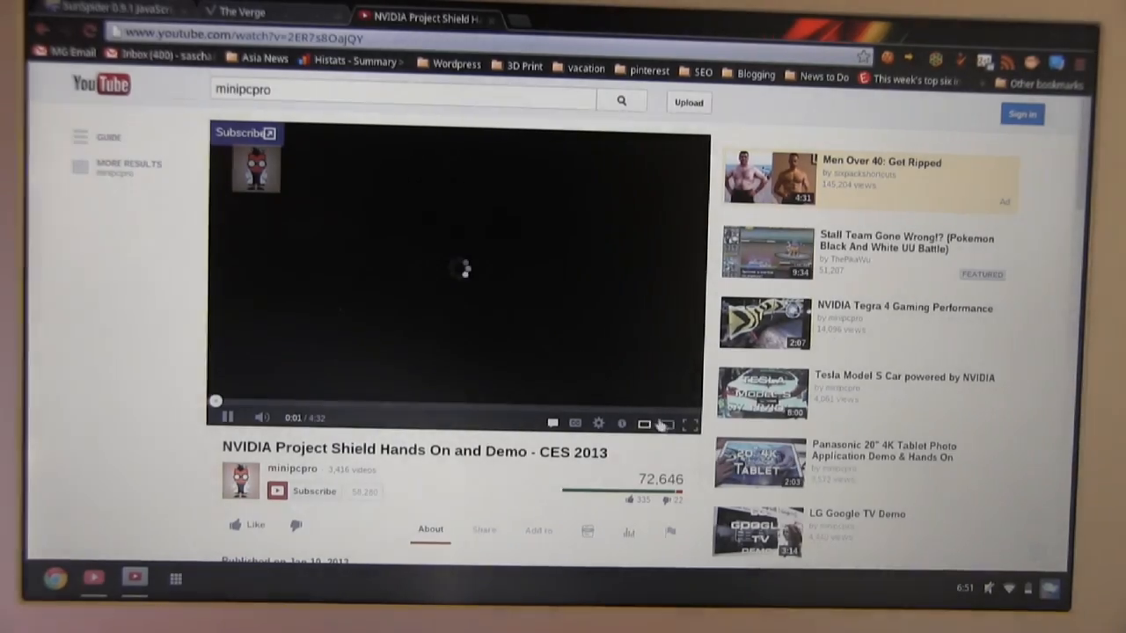
{"action": "left_click", "coordinate": [686, 424]}
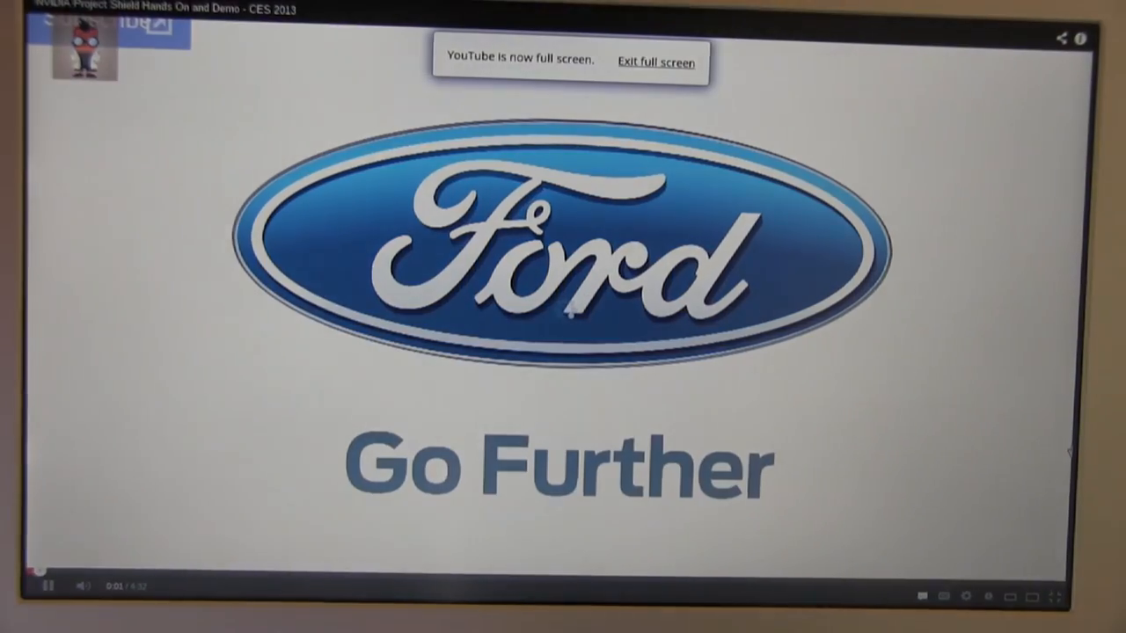
{"action": "left_click", "coordinate": [654, 63]}
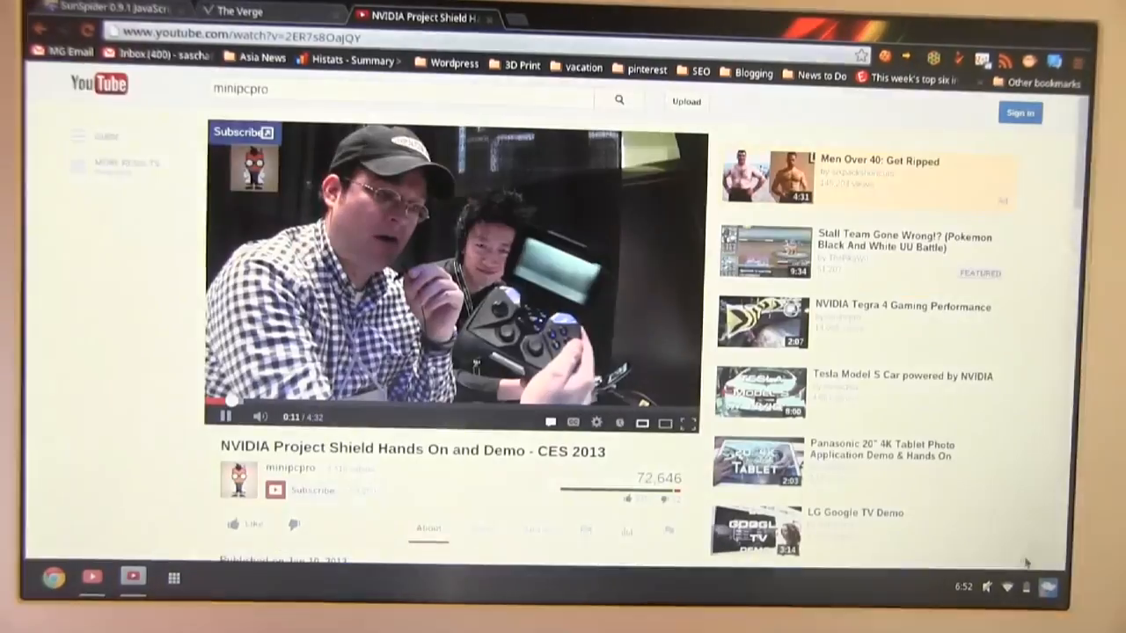